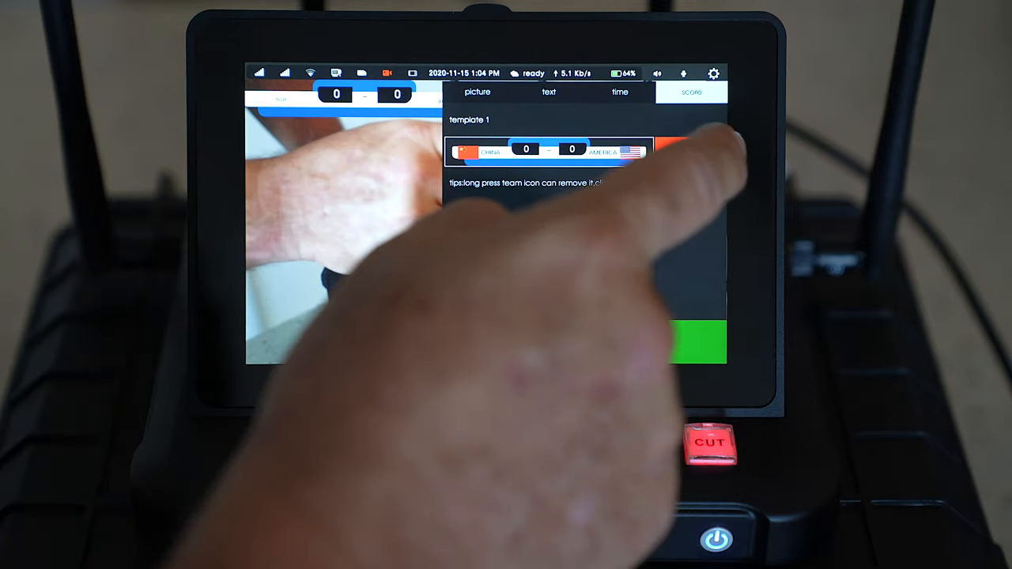
# Step: Close the scoreboard overlay template settings to return to the main multiview
pyautogui.click(585, 342)
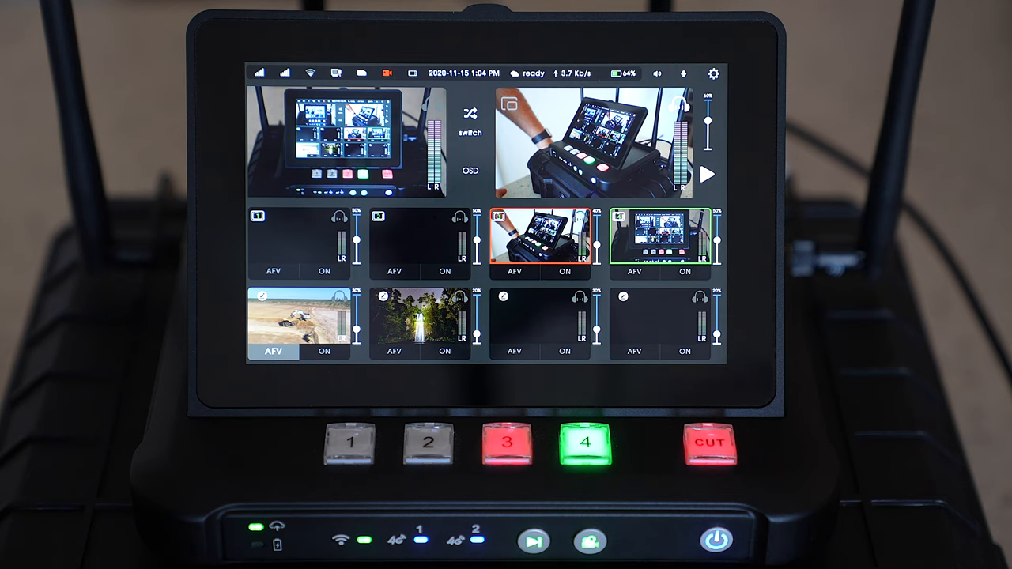
pyautogui.click(506, 443)
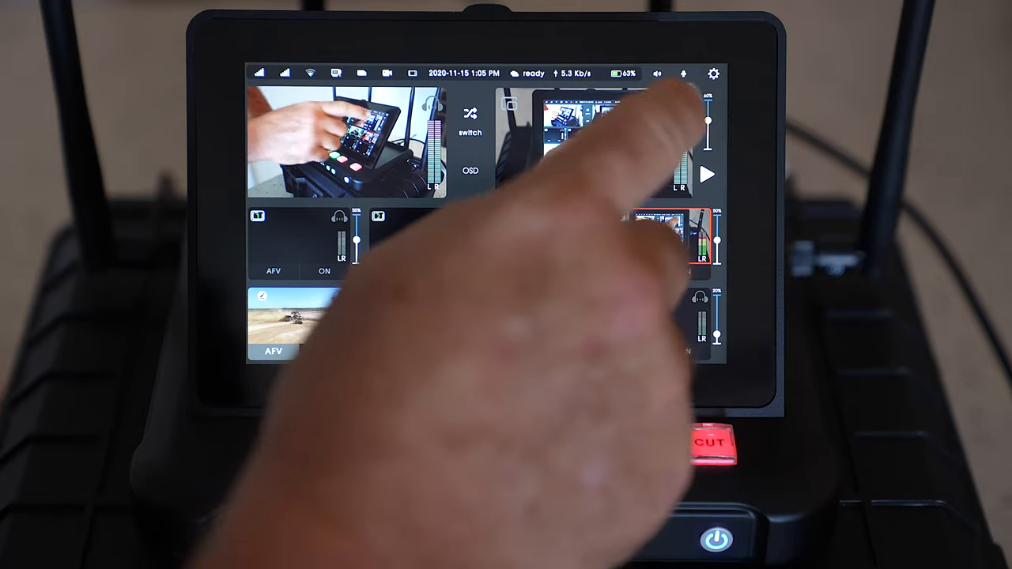
# Step: Enter device settings and view the network, video encoding, RTMP and audio pages
pyautogui.click(713, 74)
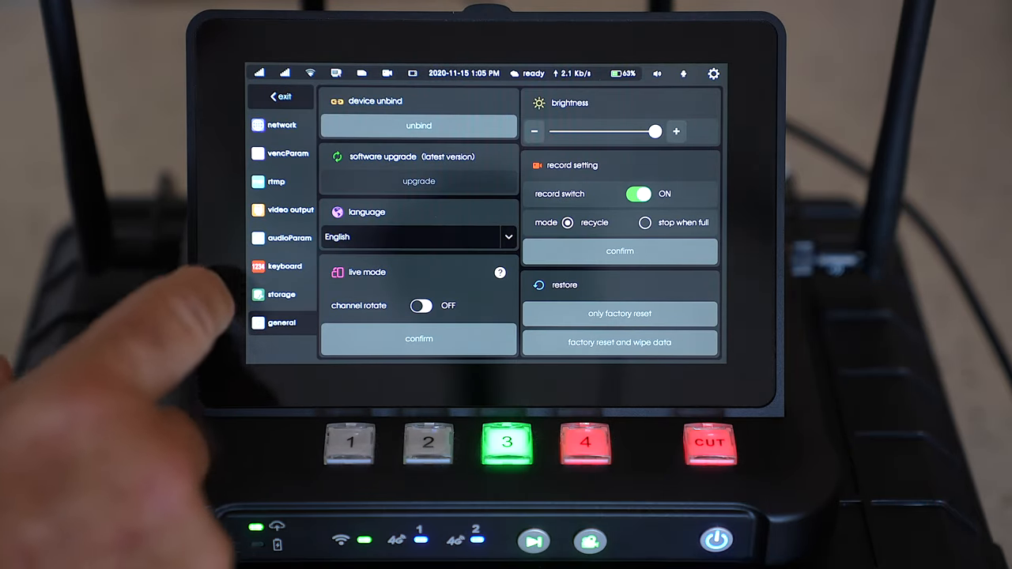
pyautogui.click(282, 123)
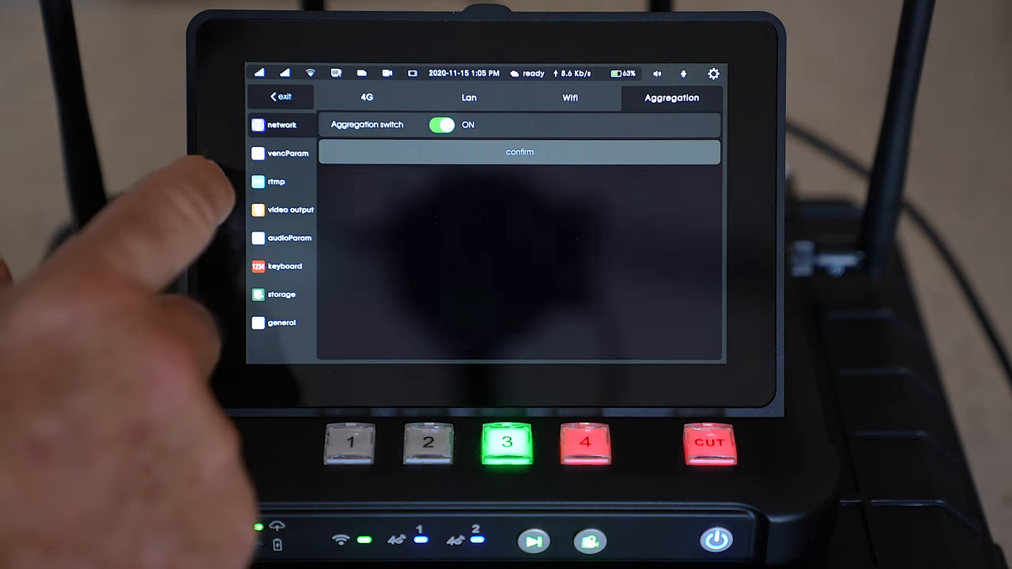
pyautogui.click(286, 151)
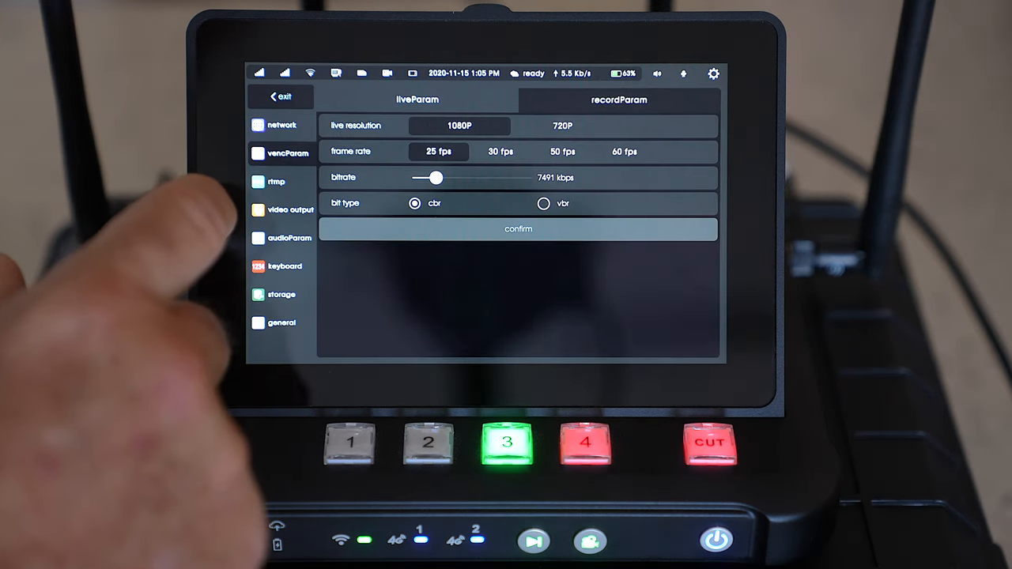
pyautogui.click(276, 180)
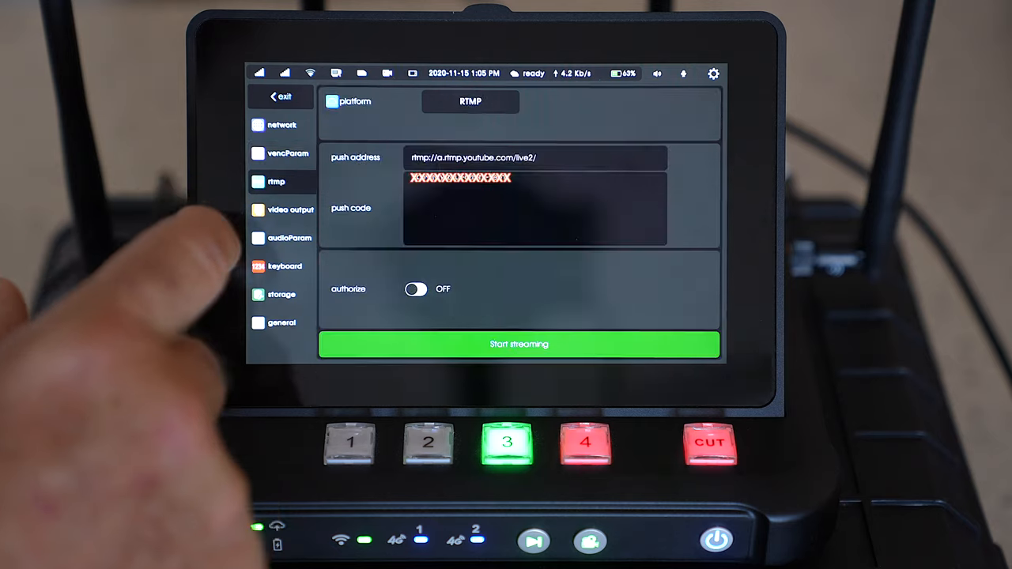
pyautogui.click(290, 237)
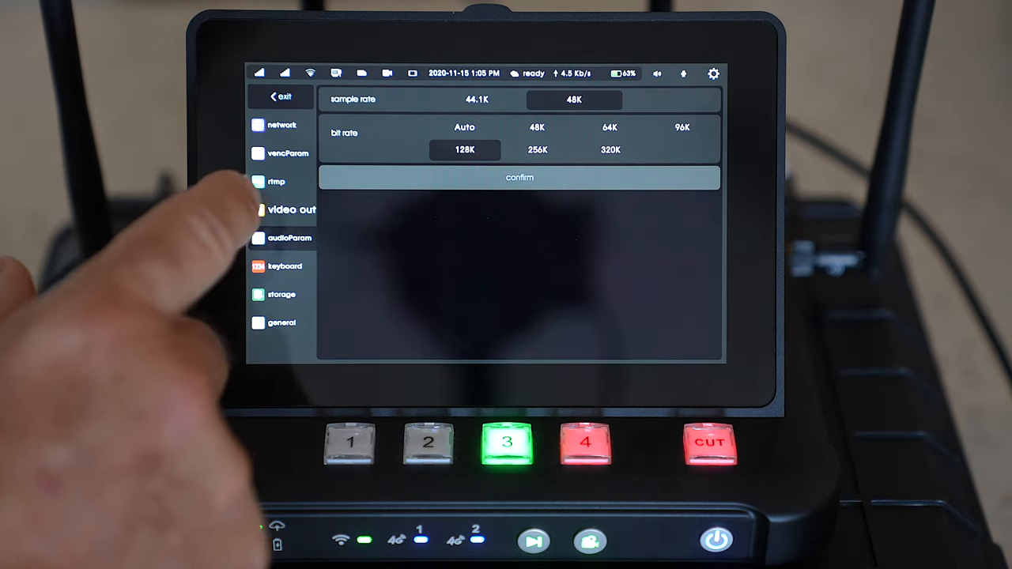
# Step: View the keyboard, storage and general pages, then revisit network and encoding ending on RTMP with the YouTube push address
pyautogui.click(283, 266)
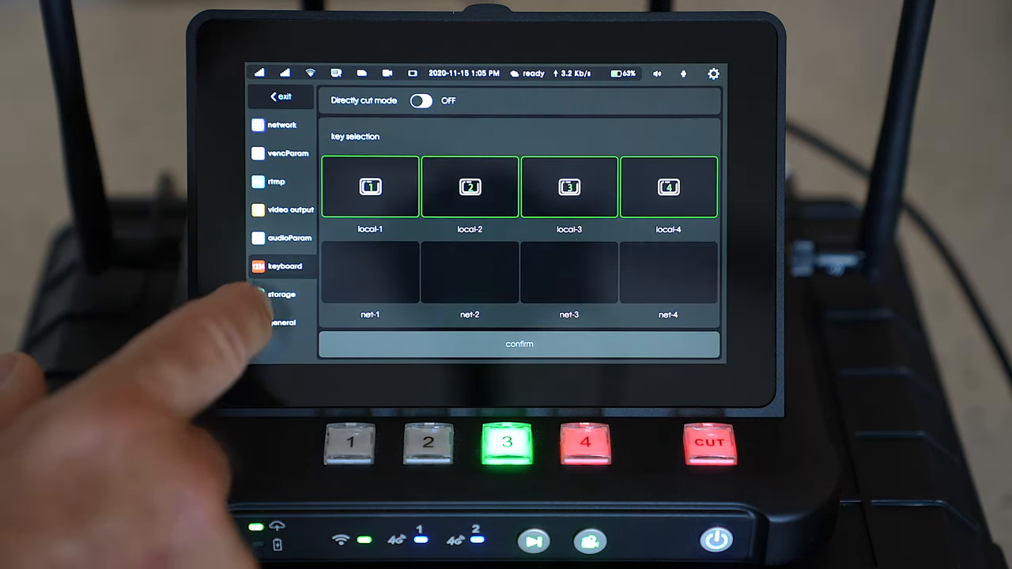
pyautogui.click(281, 294)
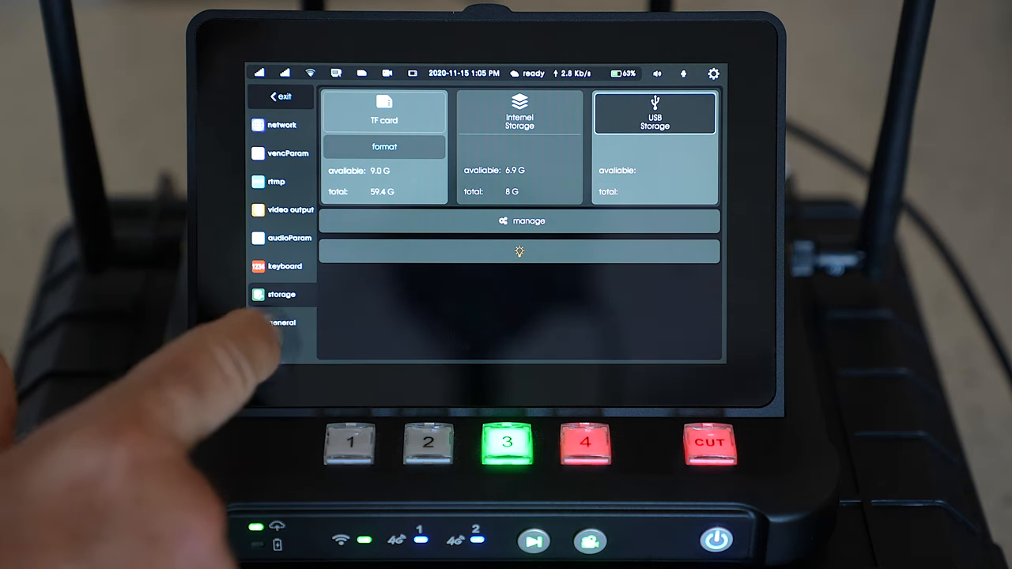
pyautogui.click(282, 322)
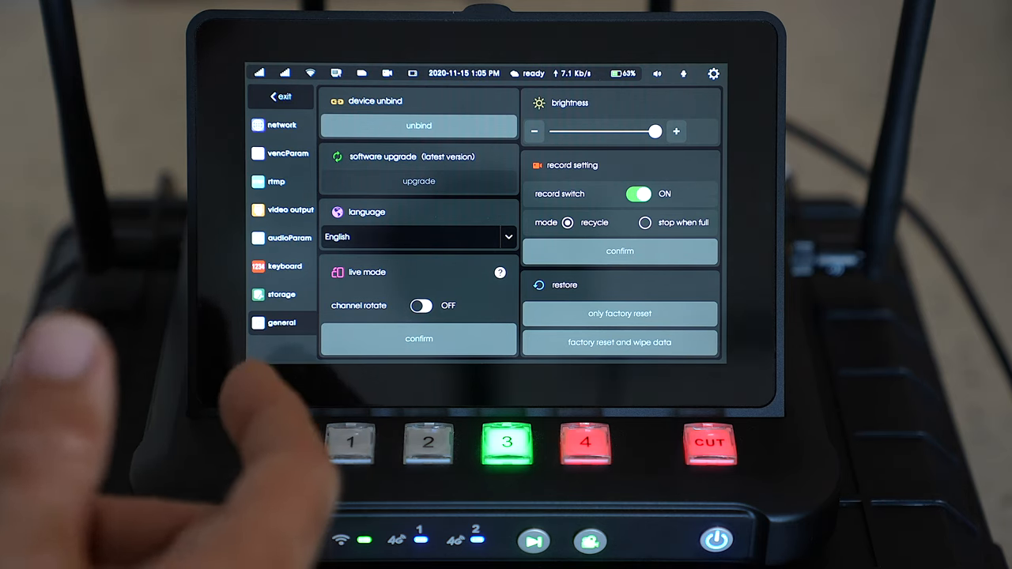
pyautogui.click(282, 123)
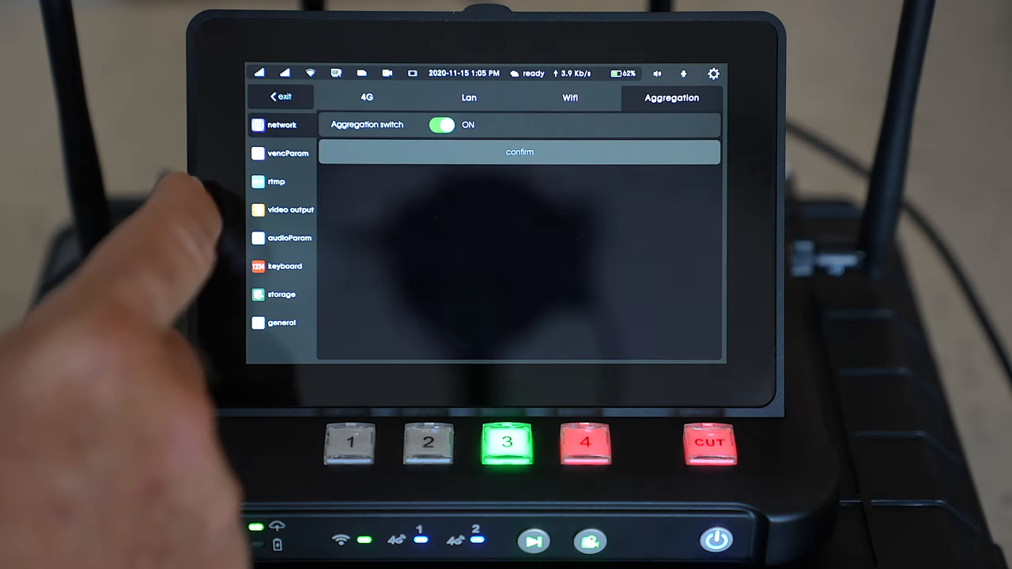
pyautogui.click(286, 152)
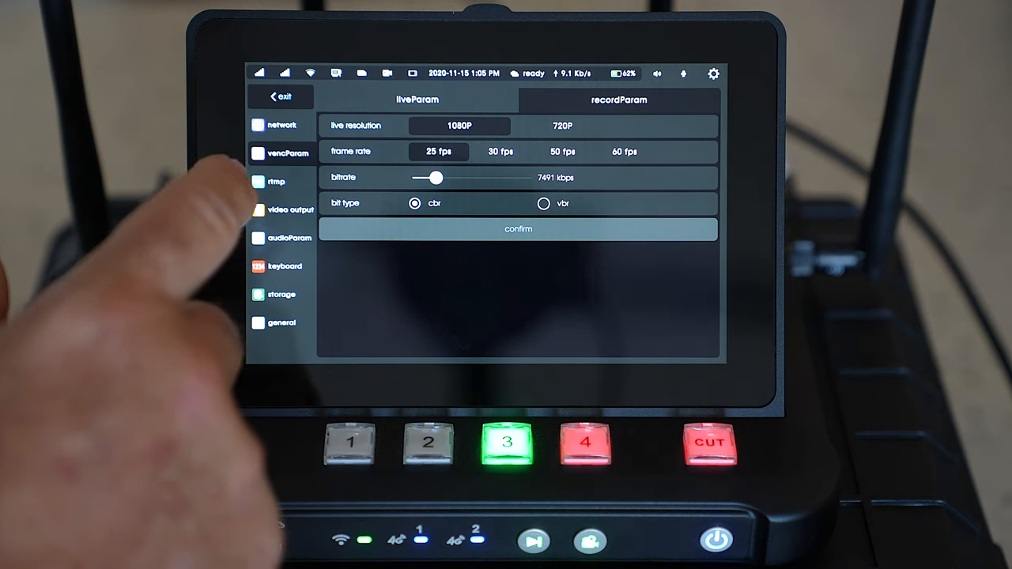
pyautogui.click(277, 180)
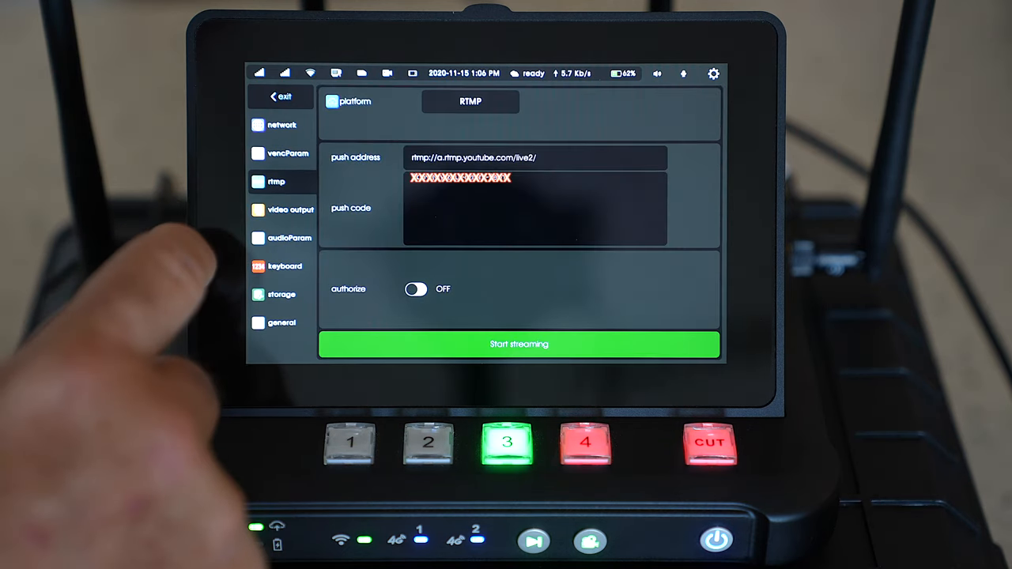
# Step: Exit settings to the multiview and cut the live output between sources, leaving source 3 live
pyautogui.click(280, 97)
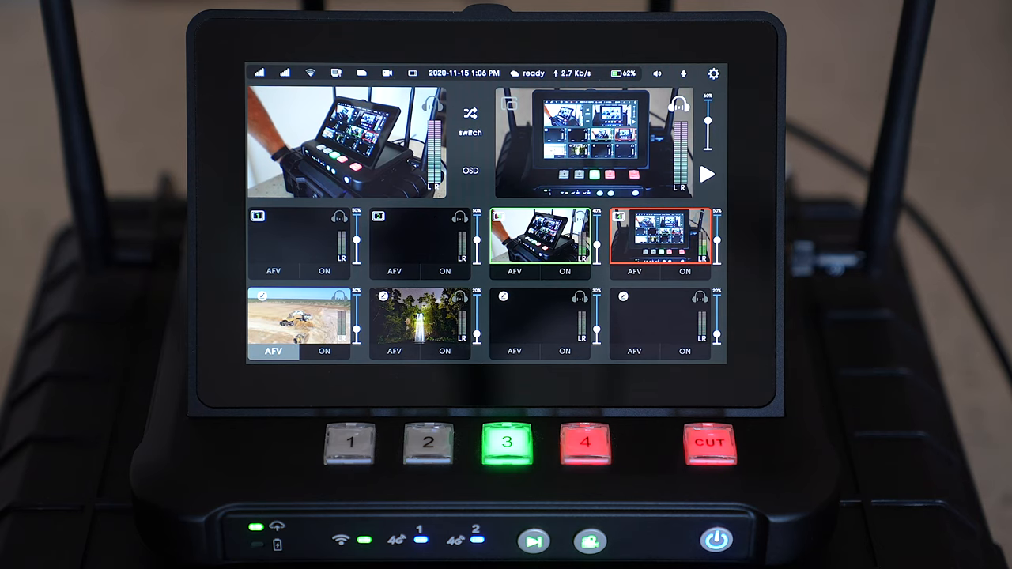
pyautogui.click(585, 443)
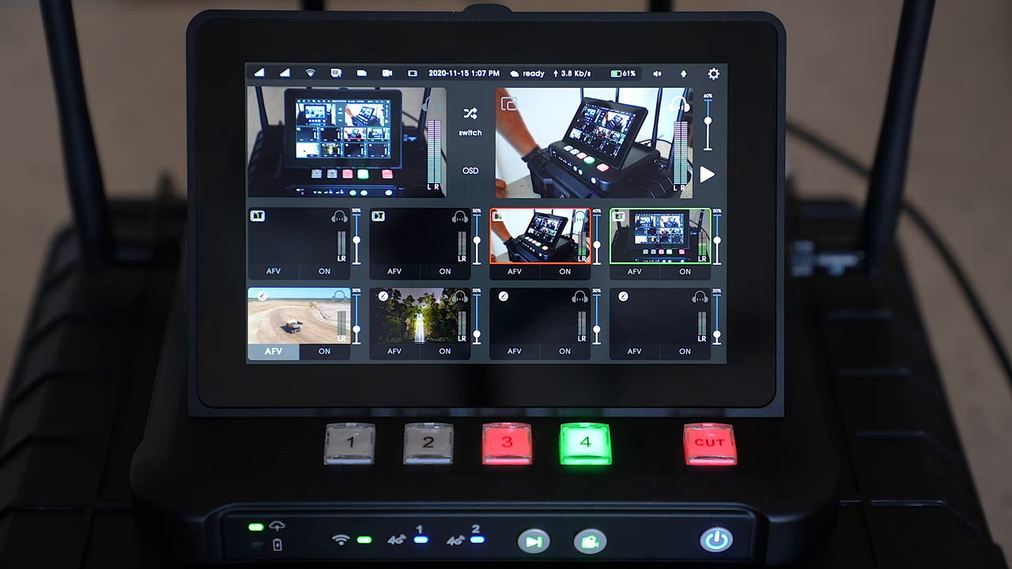
pyautogui.click(506, 443)
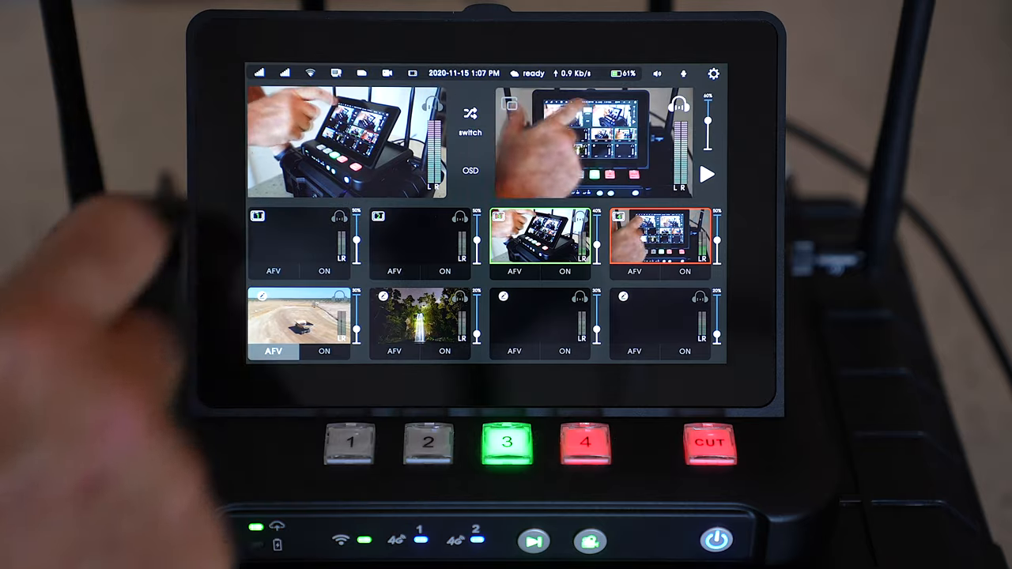